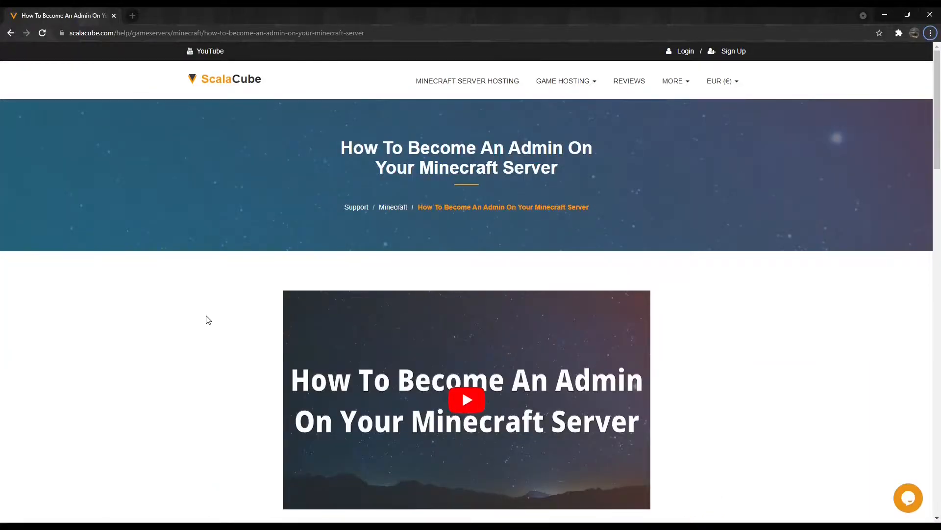
Center the world border at -151.452, -192.455 via /worldborder center in chat.
{"action": "scroll", "scroll_direction": "down", "scroll_amount": 3}
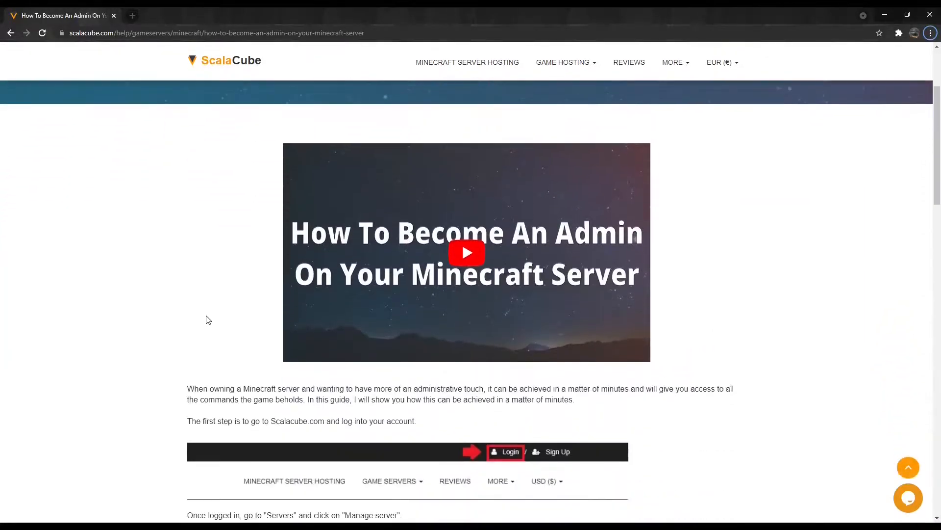
{"action": "scroll", "scroll_direction": "down", "scroll_amount": 3}
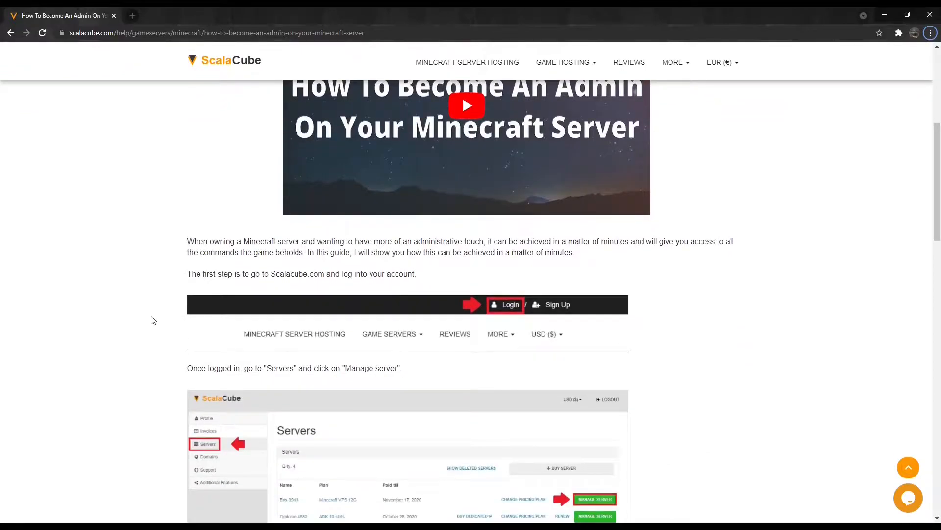
{"action": "scroll", "scroll_direction": "down", "scroll_amount": 3}
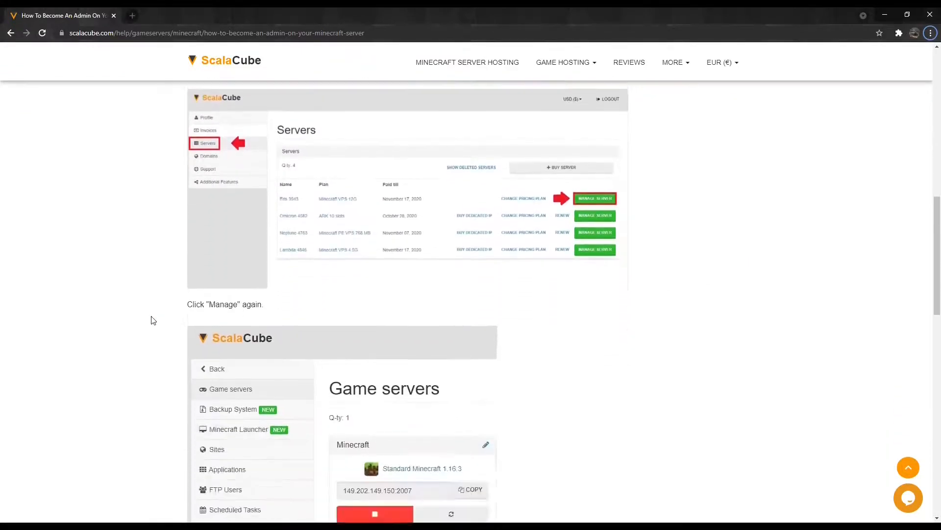
{"action": "scroll", "scroll_direction": "down", "scroll_amount": 3}
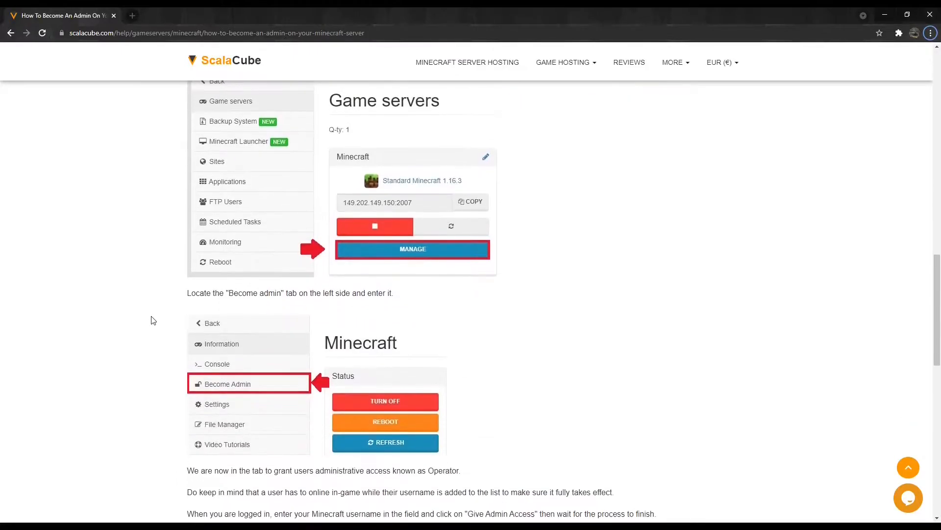
{"action": "scroll", "scroll_direction": "down", "scroll_amount": 3}
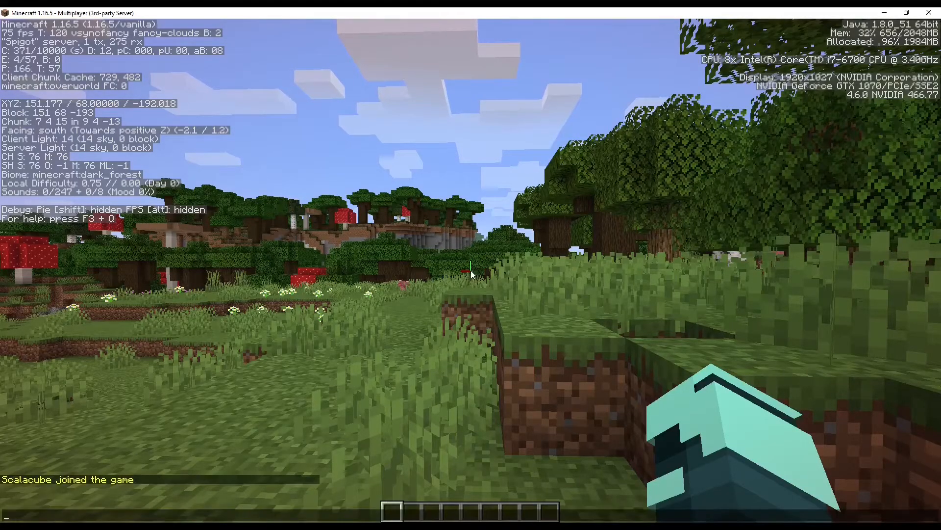
{"action": "type", "text": "/worldborder center -151.452 -192.455"}
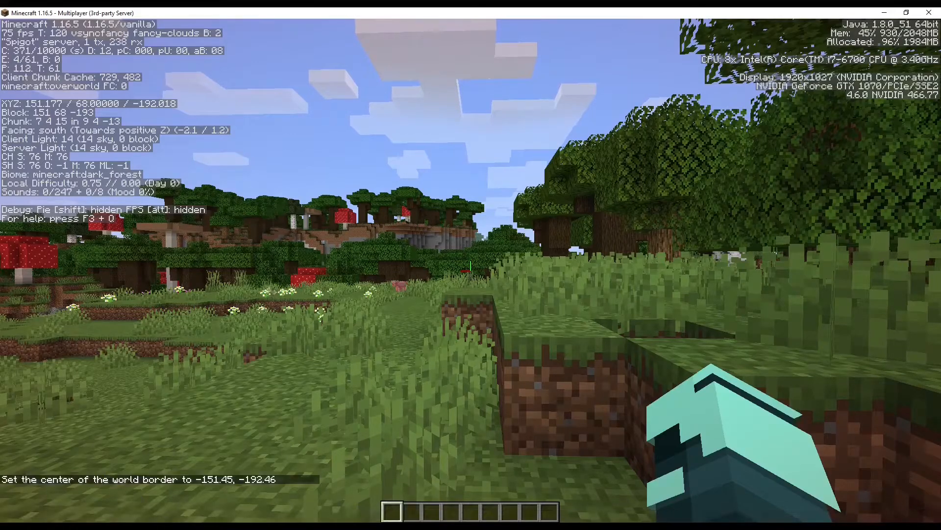
Run /worldborder set 500 to make the border 500 blocks wide.
{"action": "type", "text": "/worldborder set"}
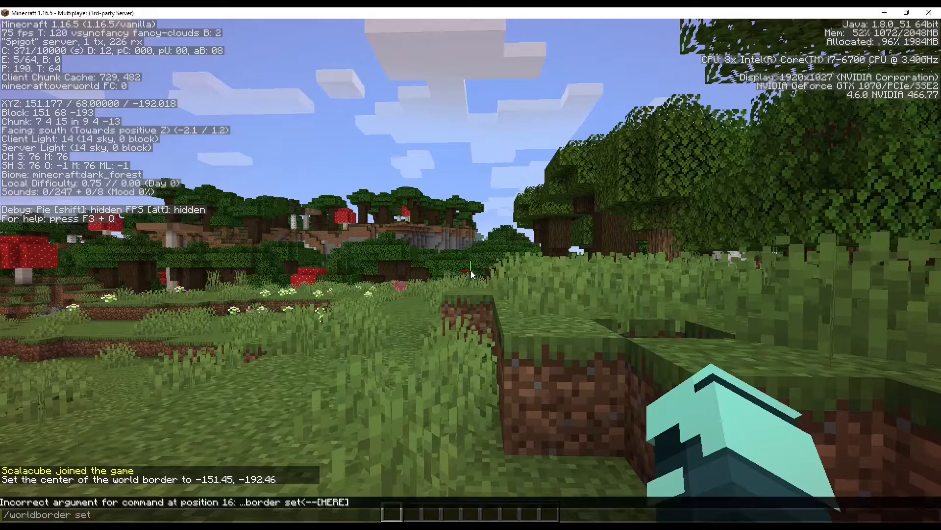
{"action": "type", "text": "500"}
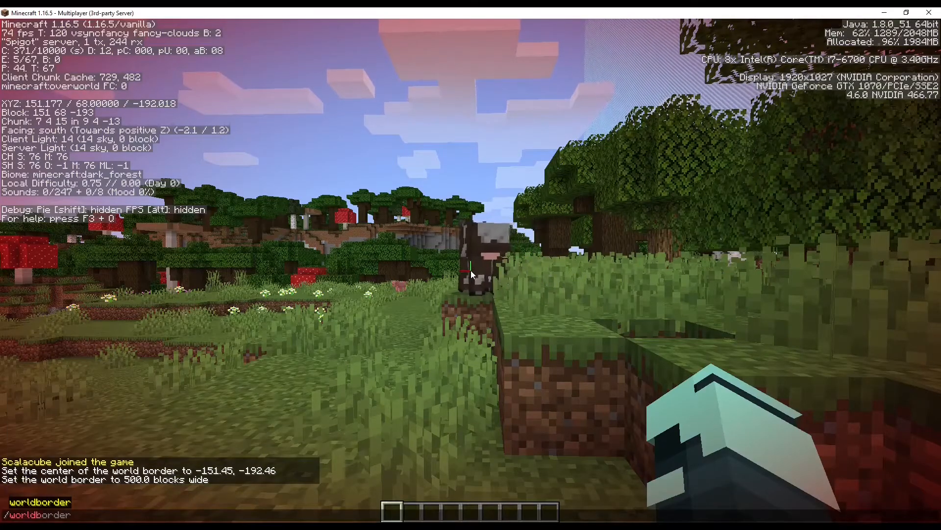
Run /worldborder get to confirm the 500-block width, then begin the next /worldborder command.
{"action": "type", "text": "get"}
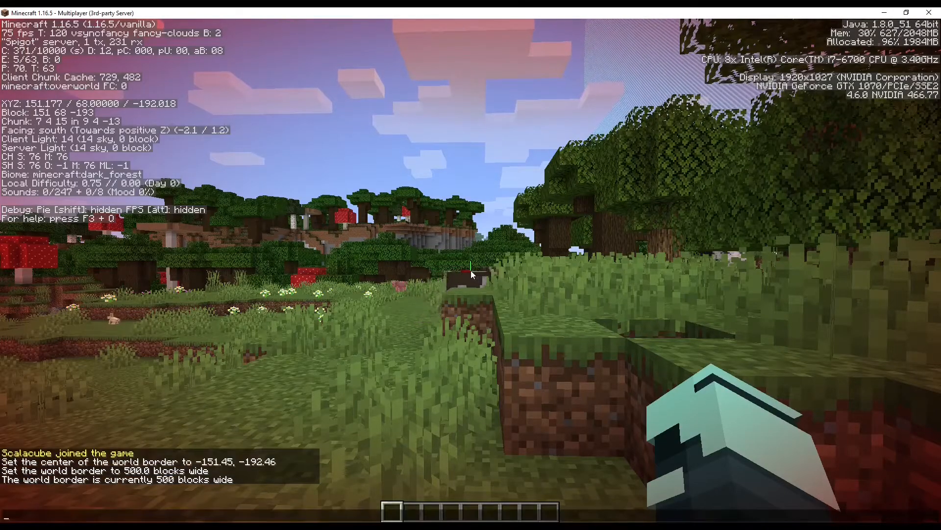
{"action": "type", "text": "/worldborder warning distance"}
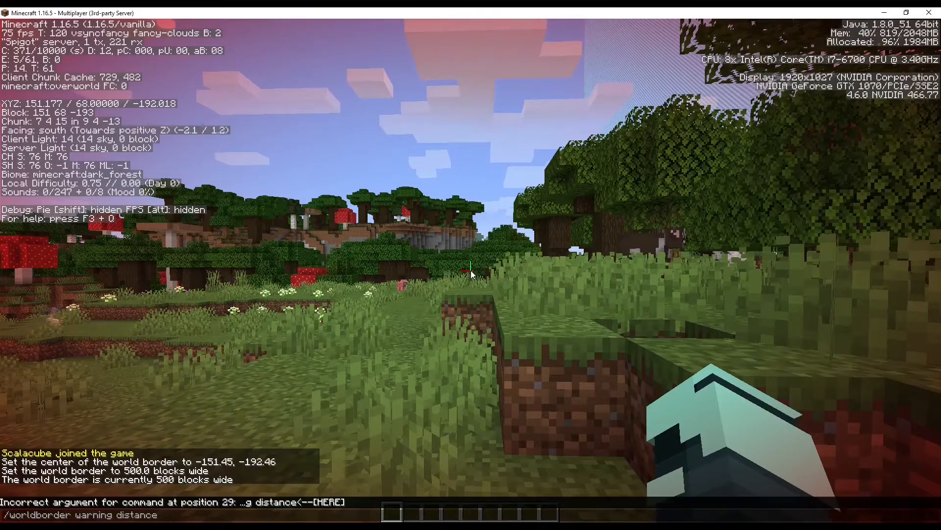
Set the warning distance to 450 blocks and hide the debug overlay with F3.
{"action": "type", "text": "450"}
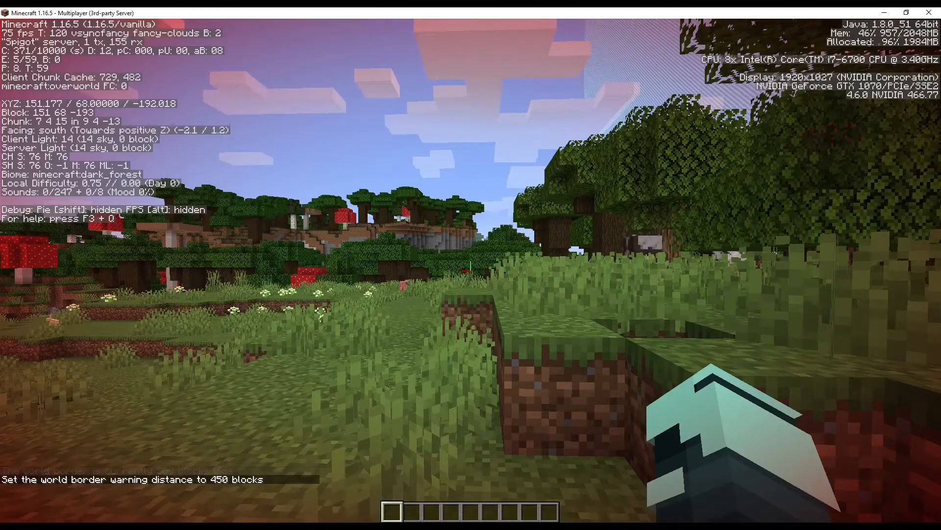
{"action": "key", "text": "F3"}
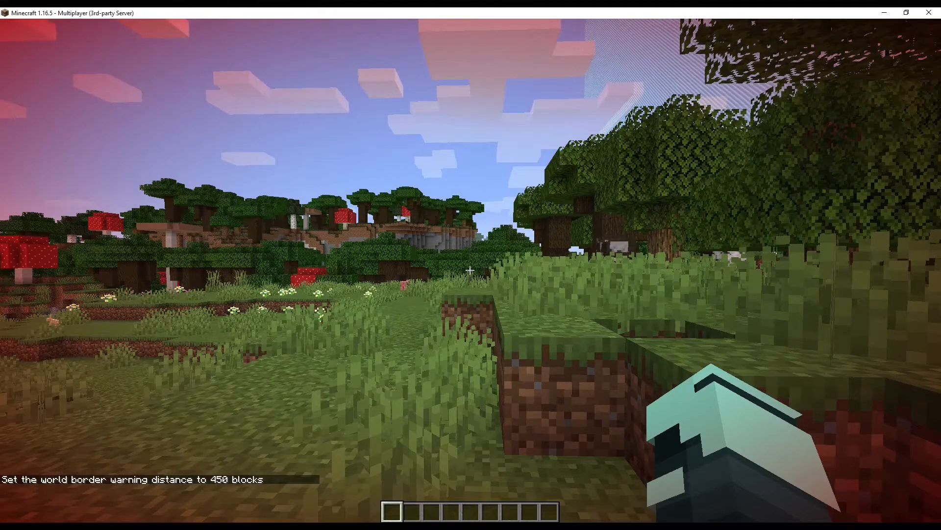